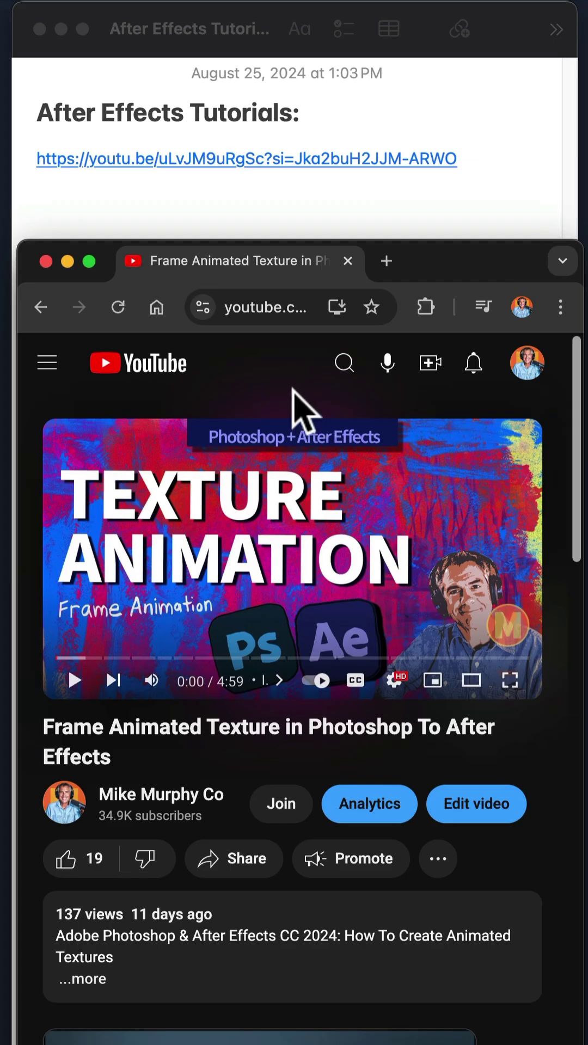
Bring the 'After Effects Tutorials:' note forward with the cursor on the line below its YouTube link.
left_click(269, 307)
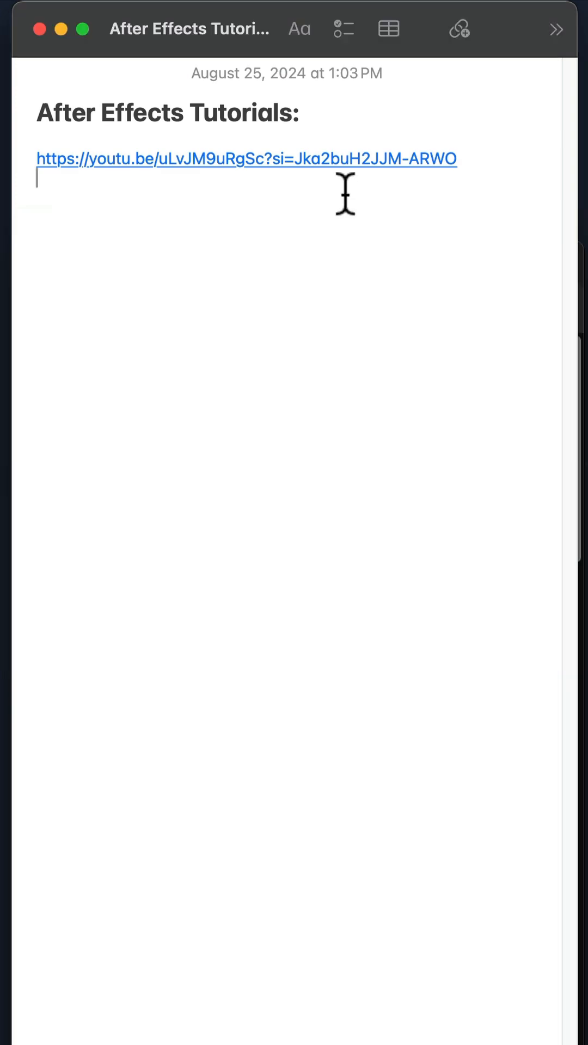
key("cmd")
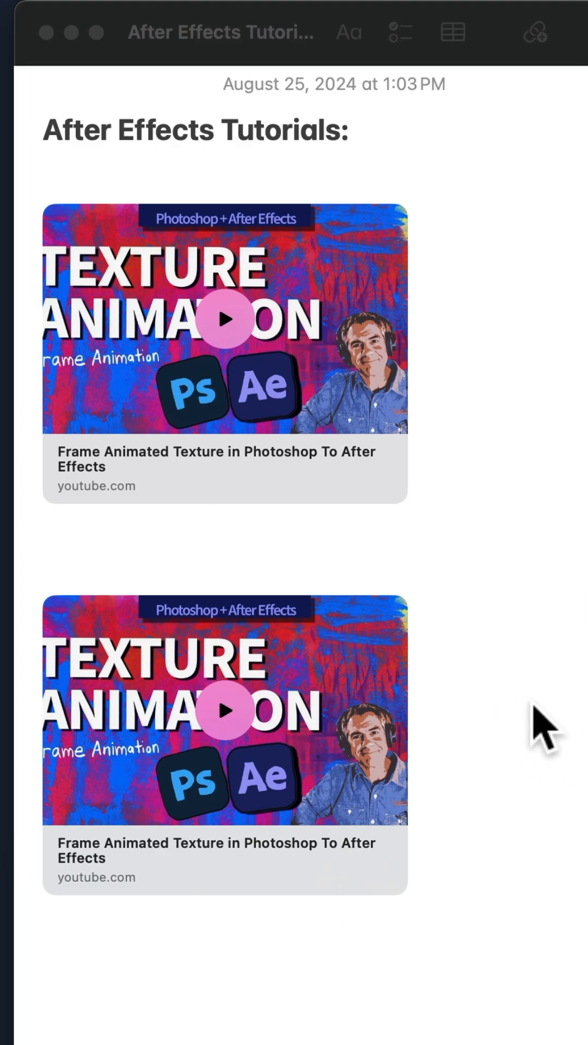
mouse_move(222, 641)
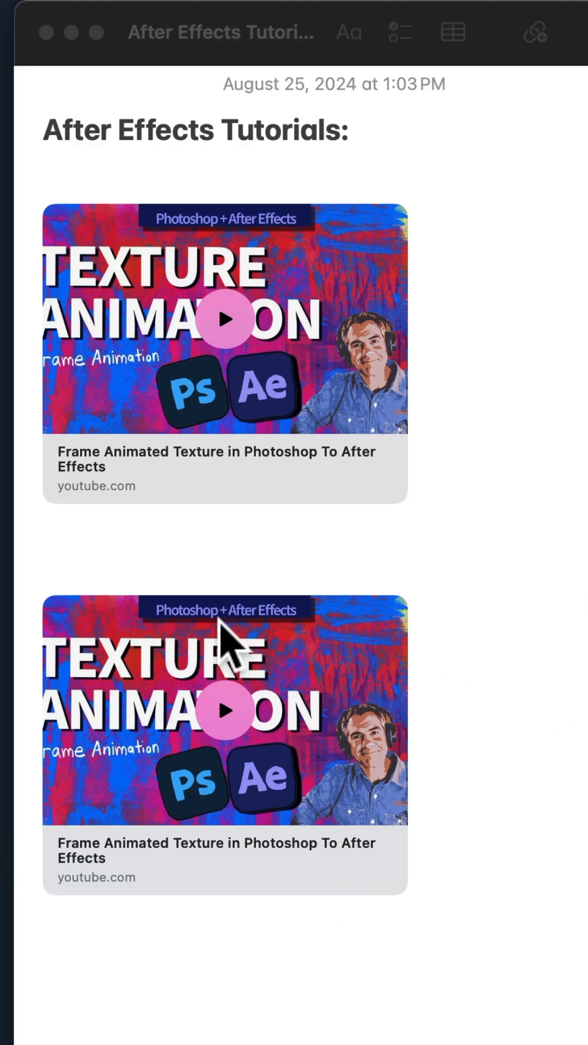